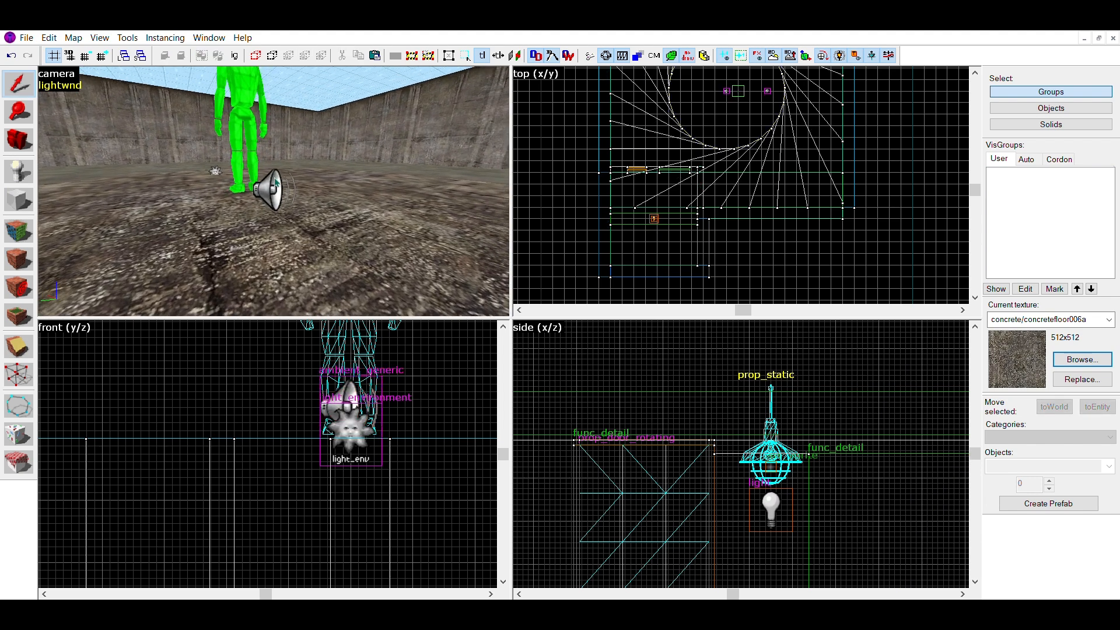
# Step: Select the ambient_generic sound entity next to the green player model
pyautogui.click(272, 189)
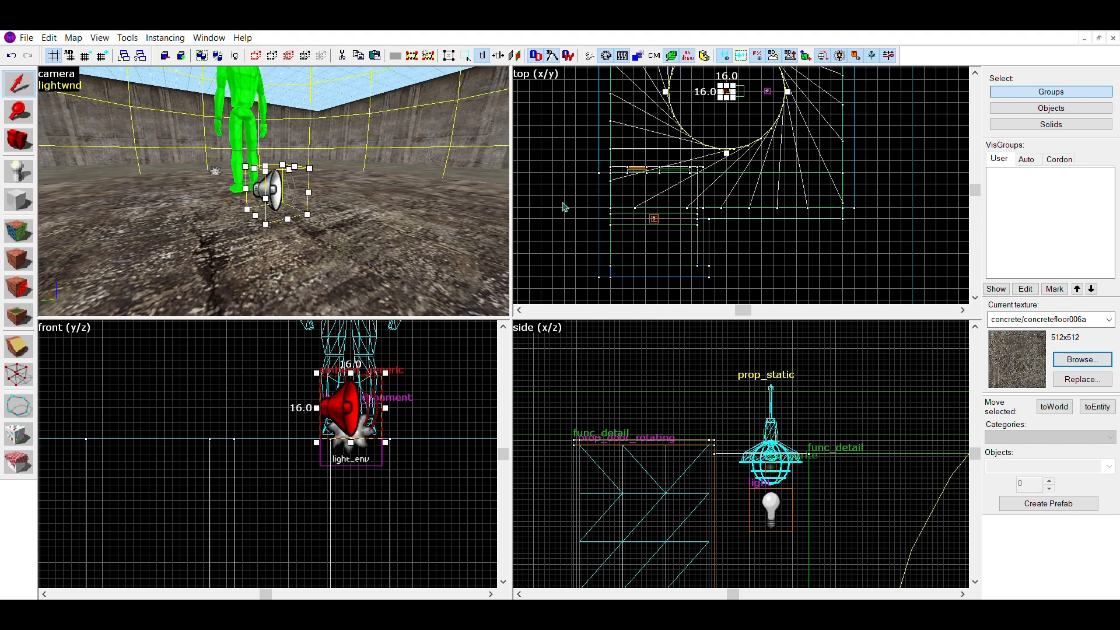
pyautogui.moveTo(802, 152)
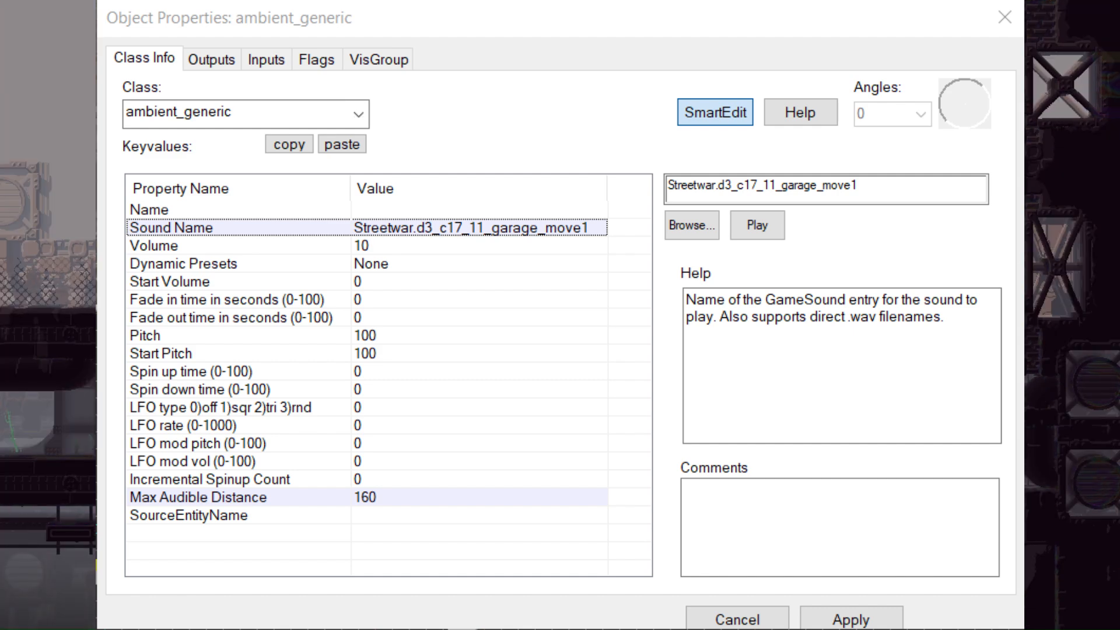
# Step: Select the Sound Name keyvalue (Streetwar.d3_c17_11_garage_move1) and browse the Sound Resource Browser for it
pyautogui.click(689, 225)
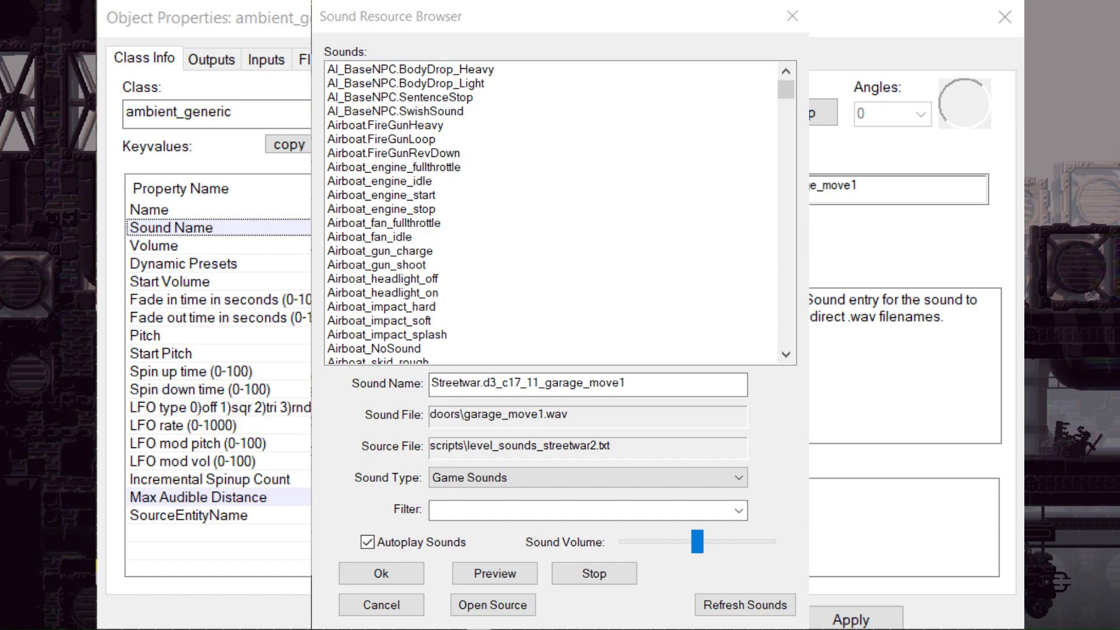
pyautogui.click(380, 573)
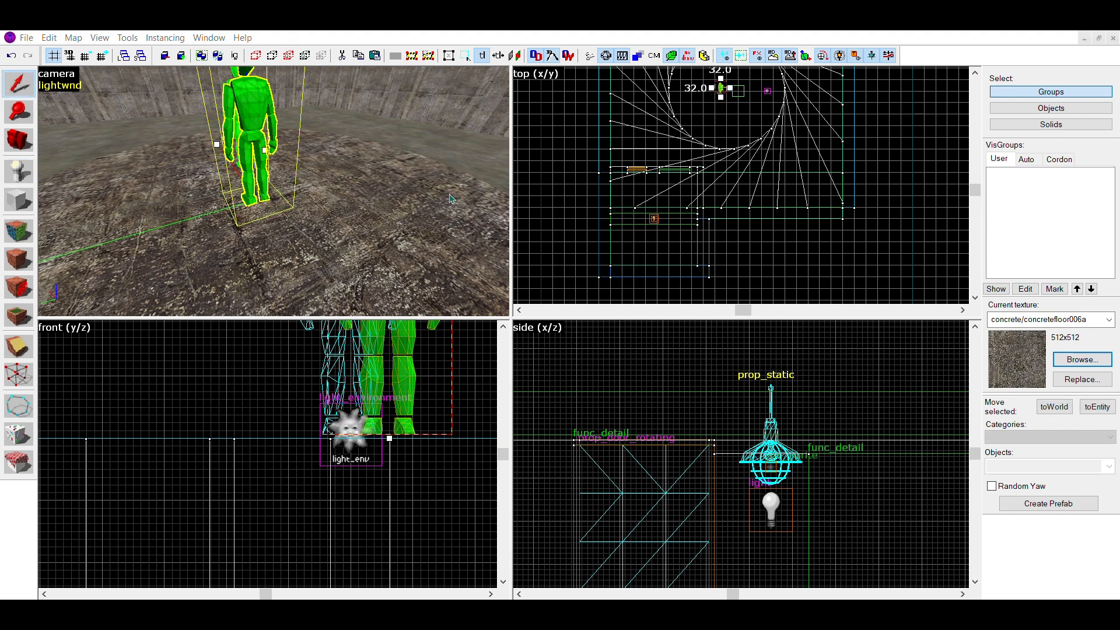
pyautogui.moveTo(430, 211)
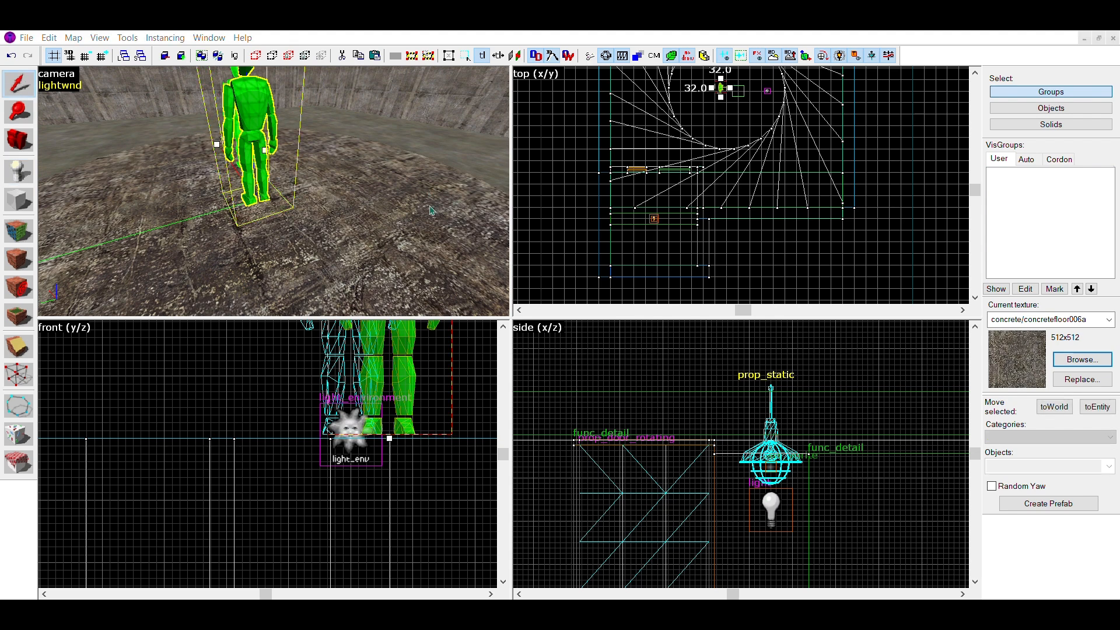